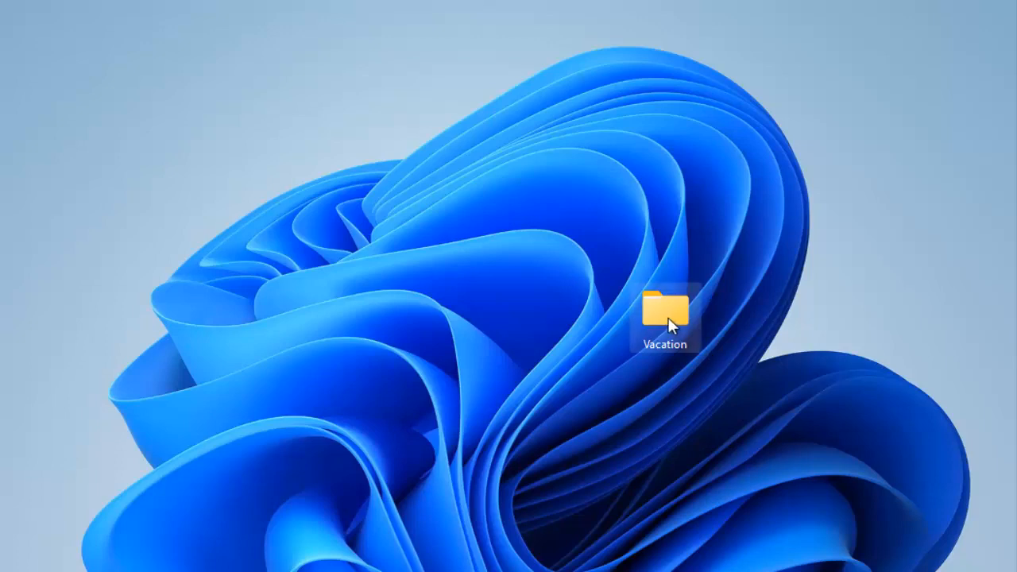
# - Shift the Vacation folder icon slightly left on the desktop
pyautogui.moveTo(666, 314); pyautogui.dragTo(590, 310)
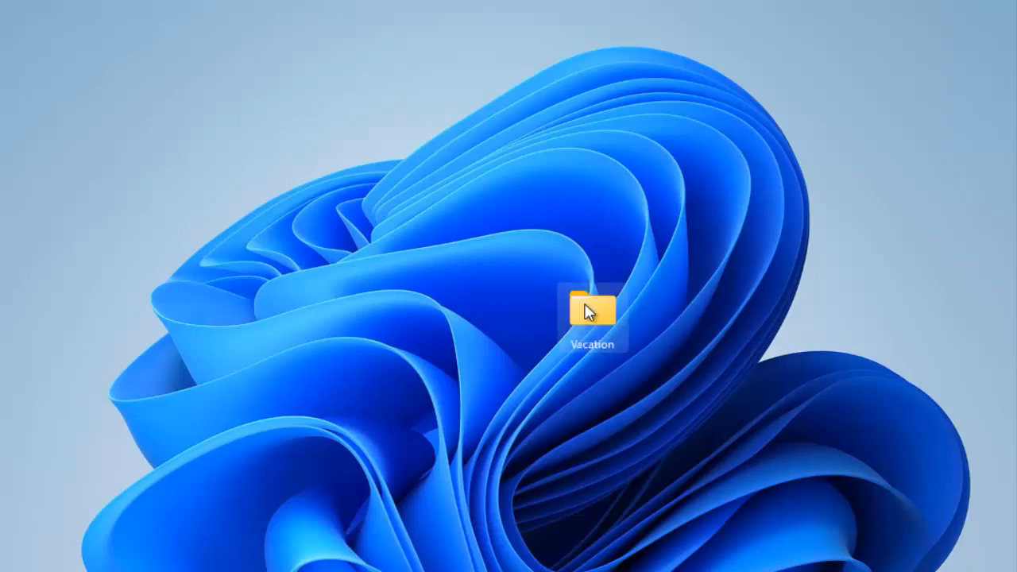
# - Open the Vacation folder to reveal landscape-g3845b0d28_1280
pyautogui.doubleClick(591, 310)
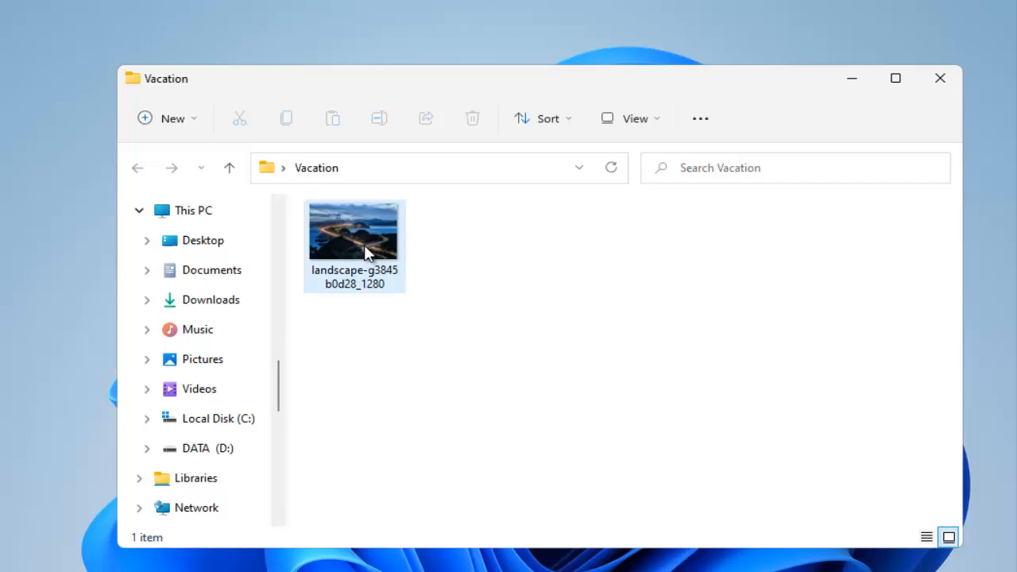
pyautogui.moveTo(366, 239)
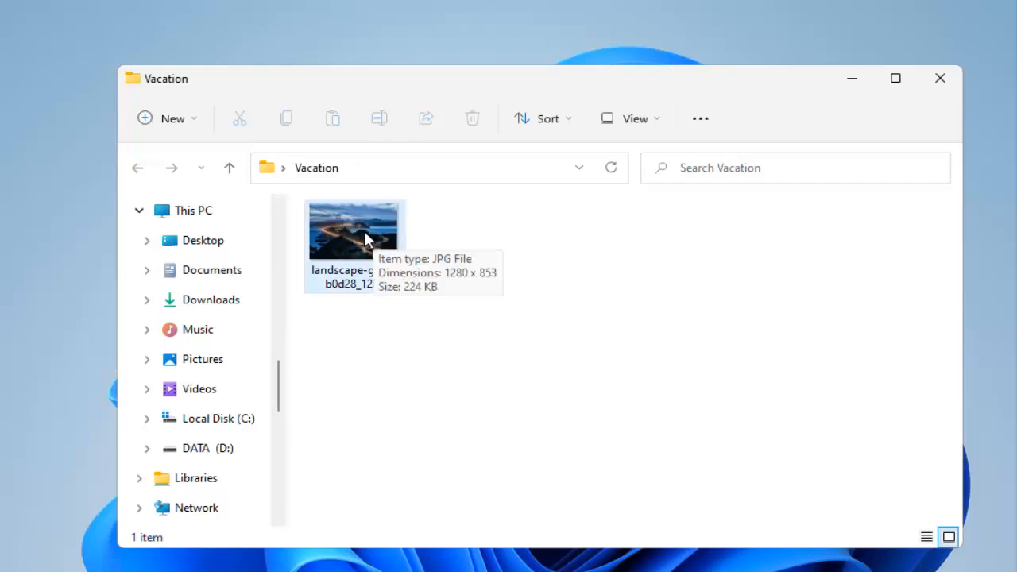
pyautogui.moveTo(374, 251)
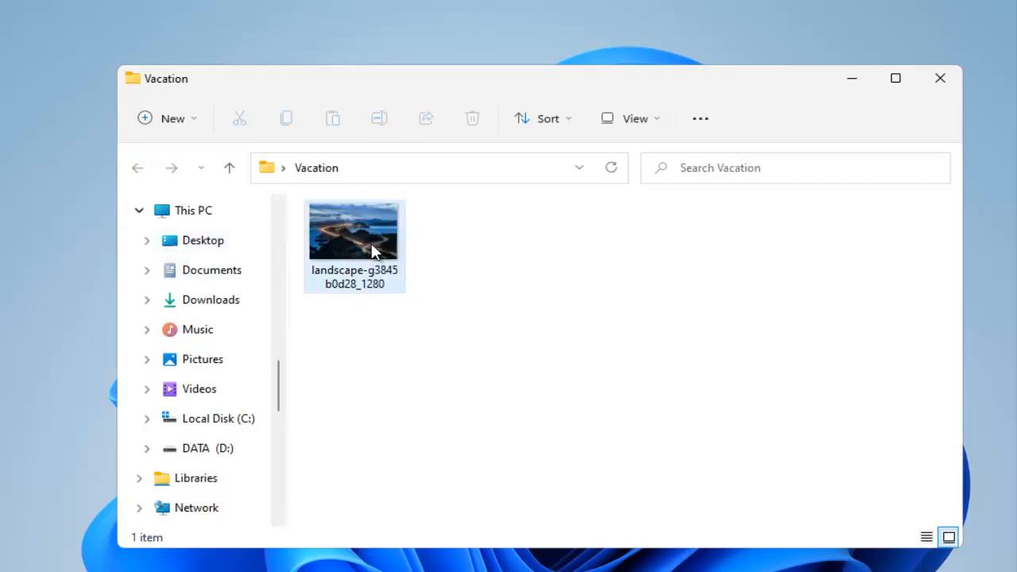
# - Open Properties for landscape-g3845b0d28_1280 through Show more options
pyautogui.rightClick(354, 238)
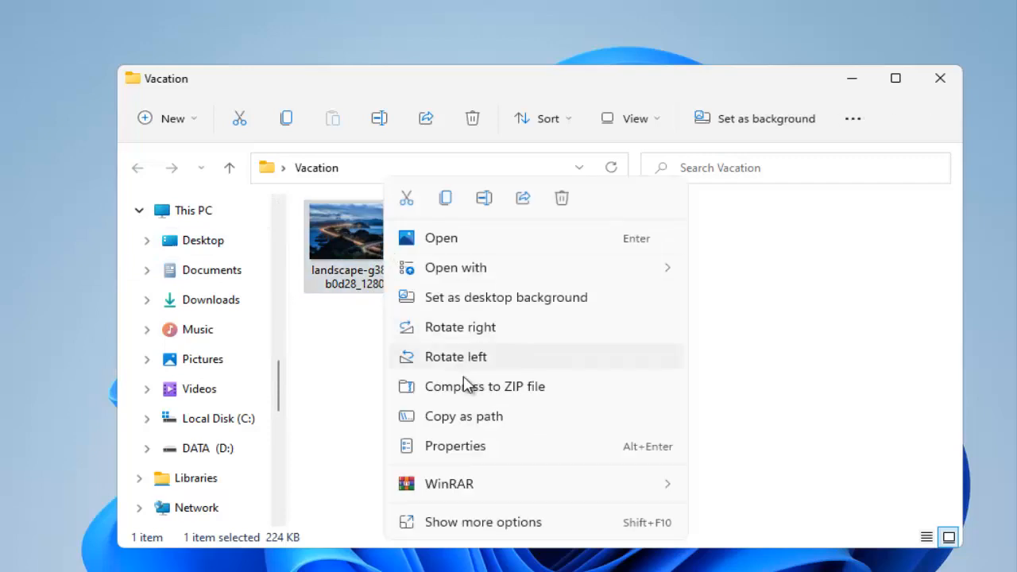
pyautogui.click(483, 523)
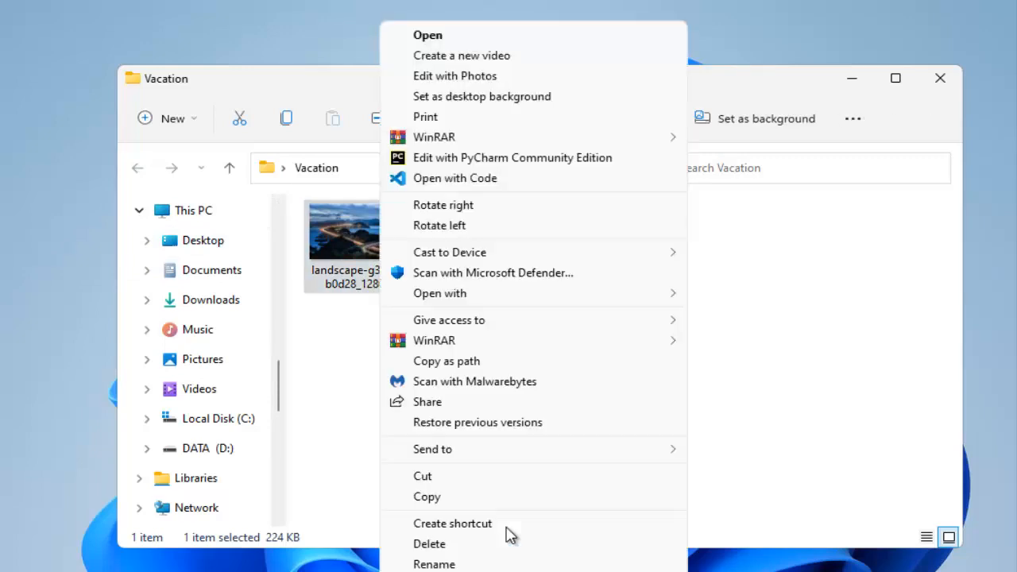
pyautogui.moveTo(448, 548)
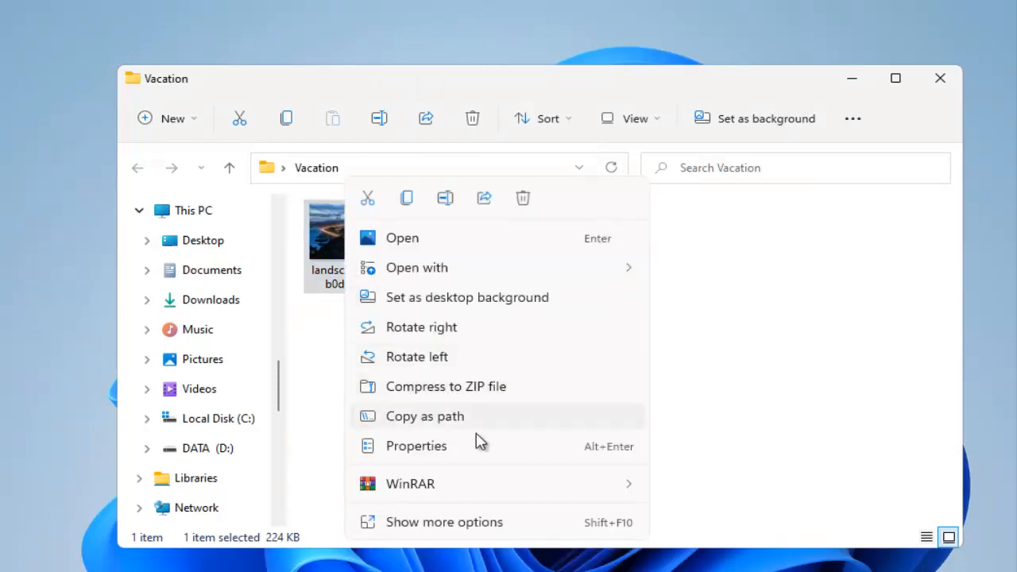
pyautogui.moveTo(580, 456)
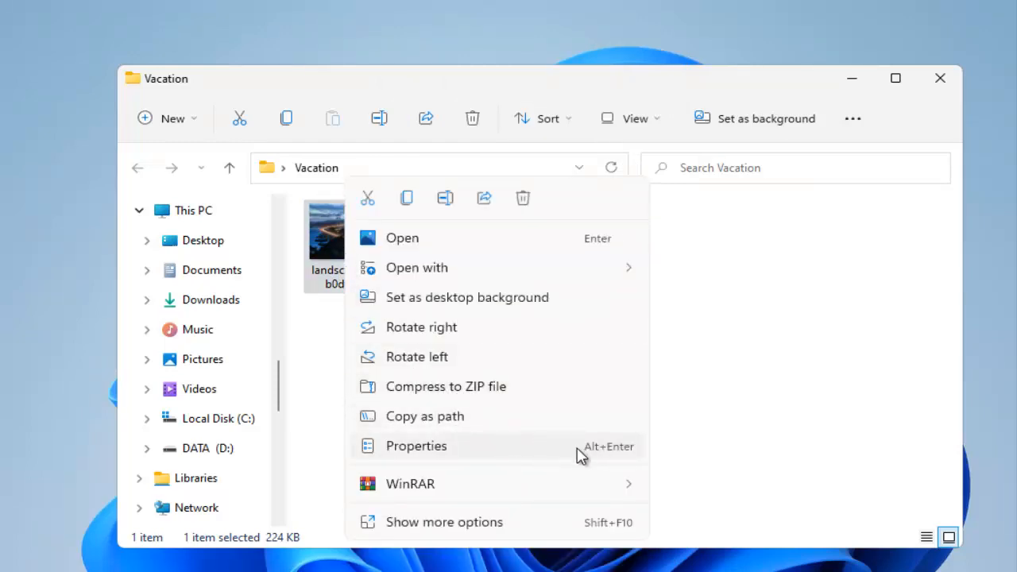
pyautogui.moveTo(444, 523)
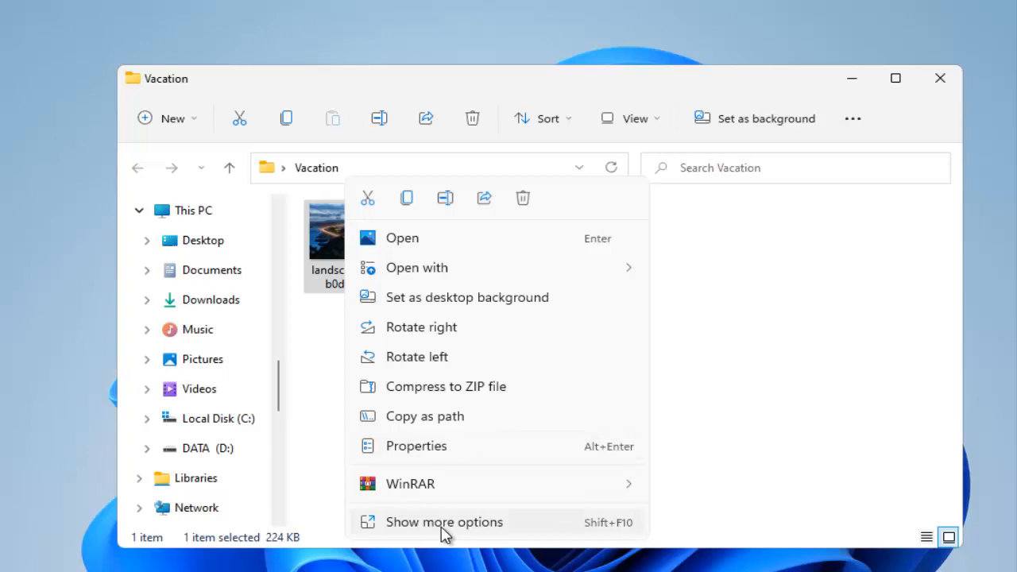
pyautogui.click(417, 446)
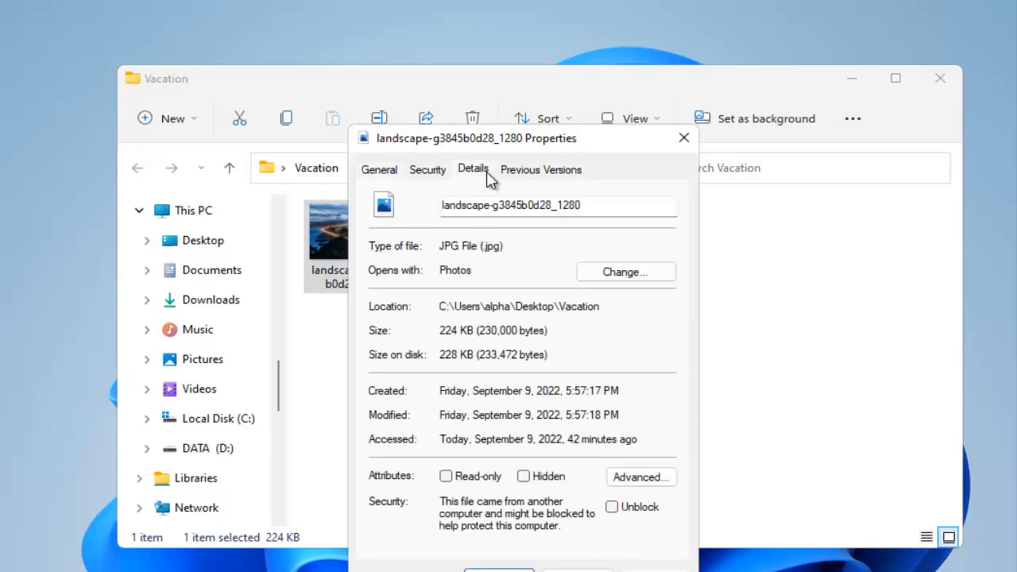
# - On the Details tab, set the photo's Tags to 'vacation; friends; good time'
pyautogui.click(473, 170)
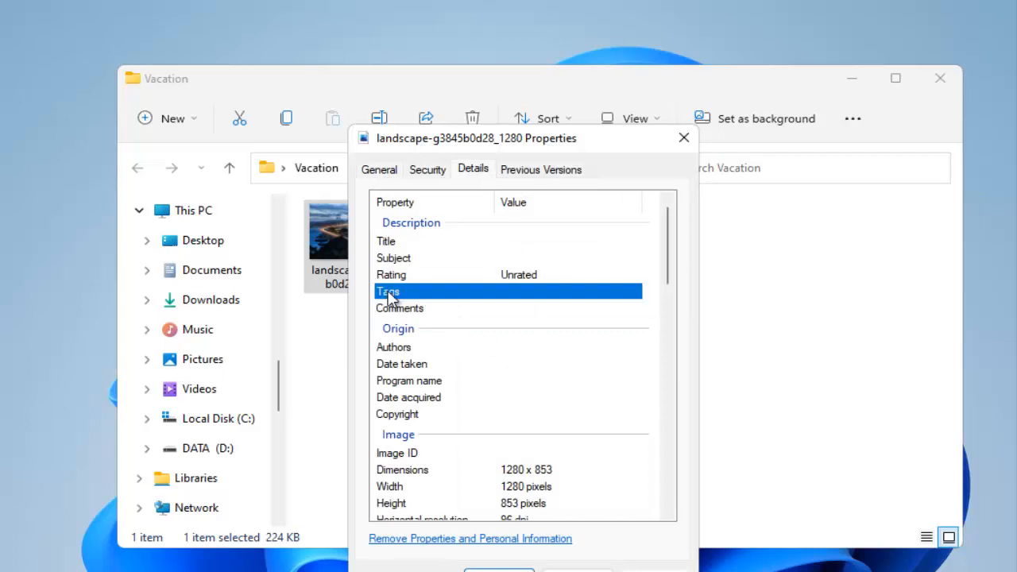
pyautogui.click(568, 290)
pyautogui.write('vacation;')
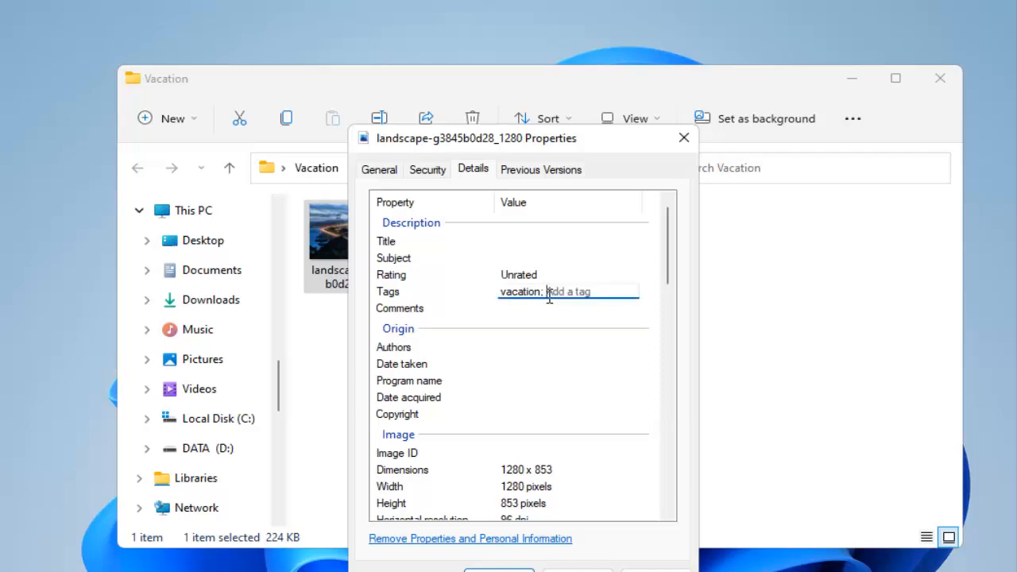
pyautogui.write('val')
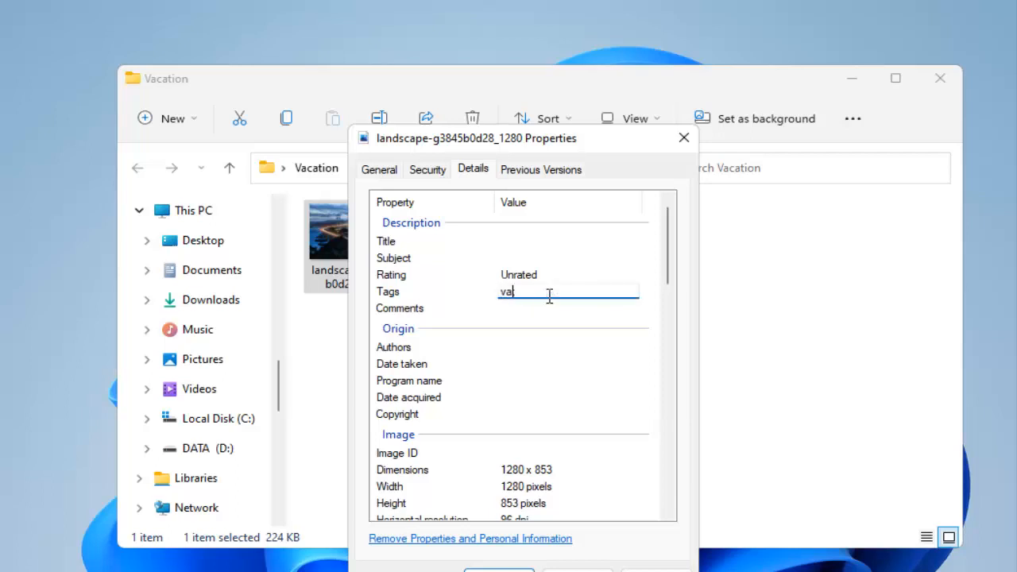
pyautogui.write('vacation; friends ;')
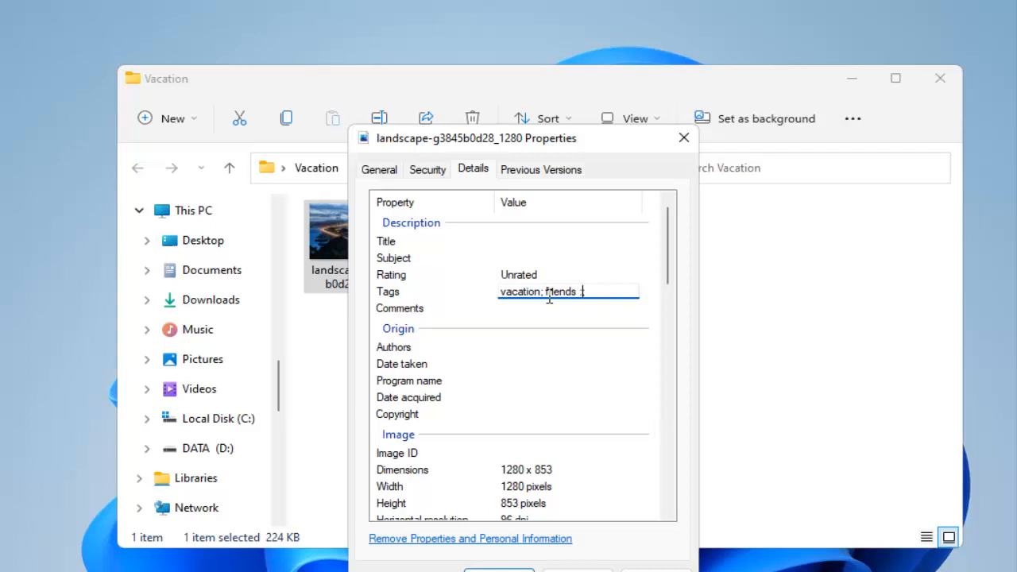
pyautogui.write('good tim')
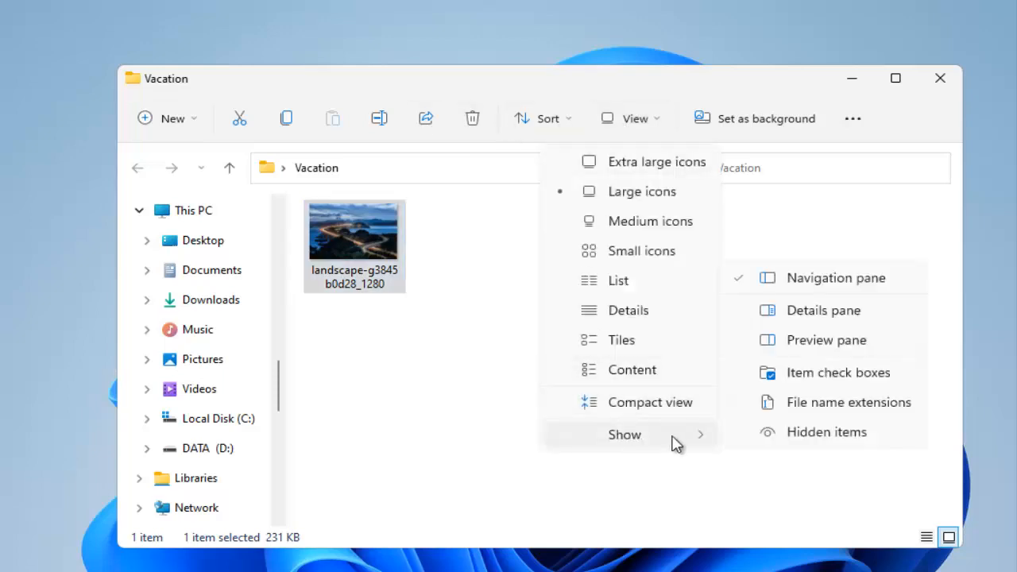
pyautogui.moveTo(838, 373)
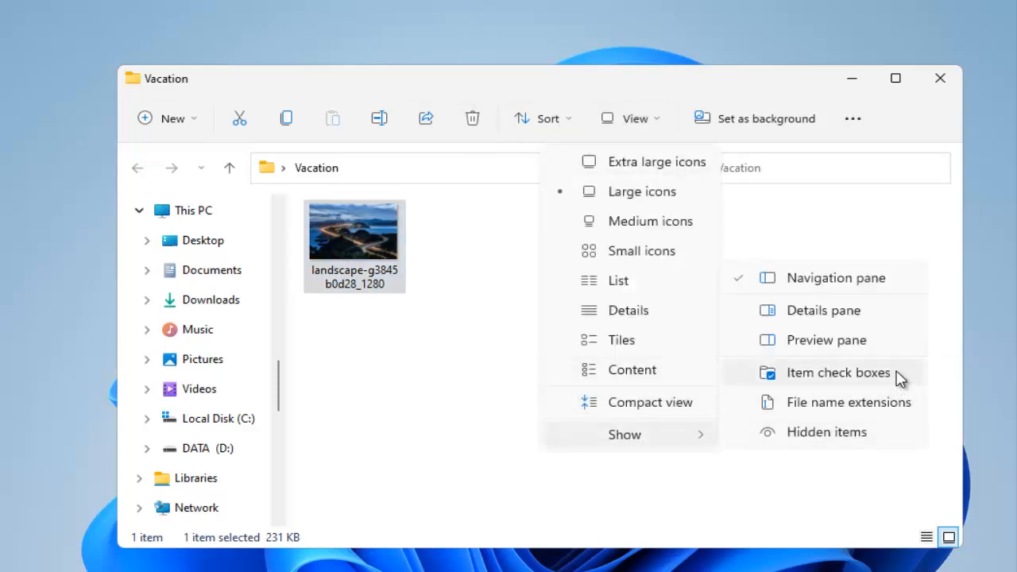
pyautogui.moveTo(842, 419)
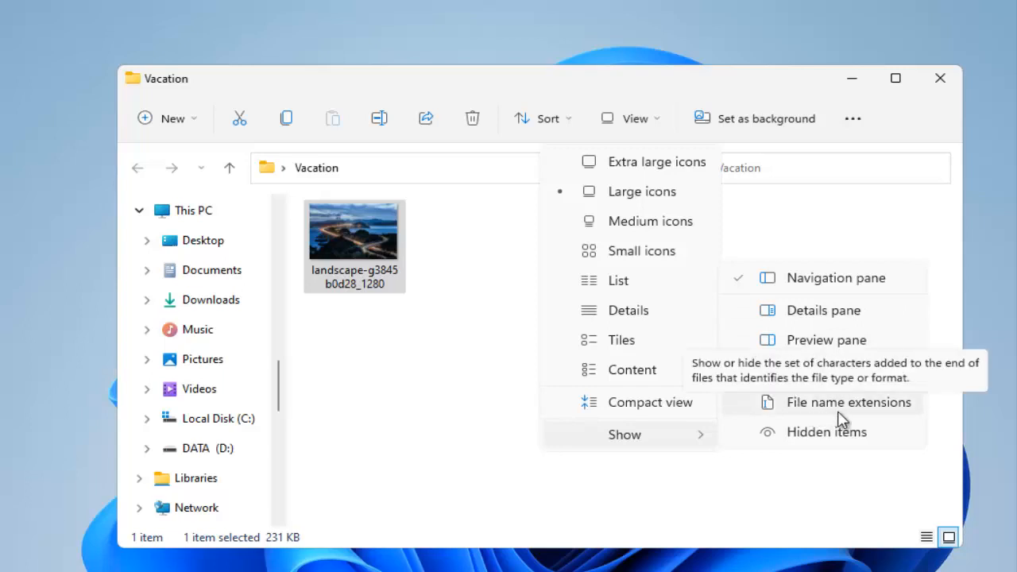
# - Enable File name extensions so the photo shows as landscape-g3845b0d28_1280.jpg
pyautogui.click(848, 402)
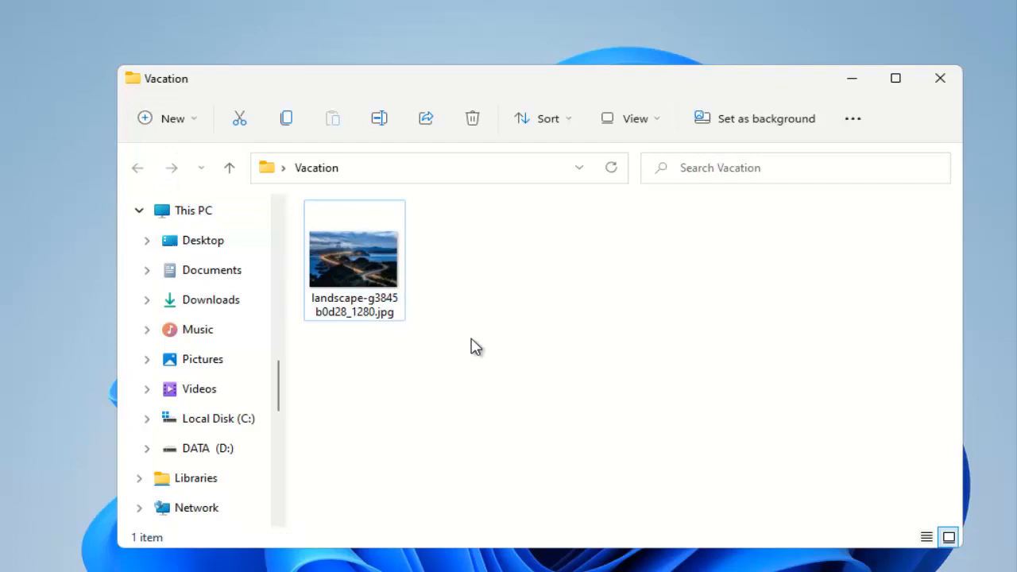
# - Reselect the landscape photo and open the layout and view options
pyautogui.click(634, 118)
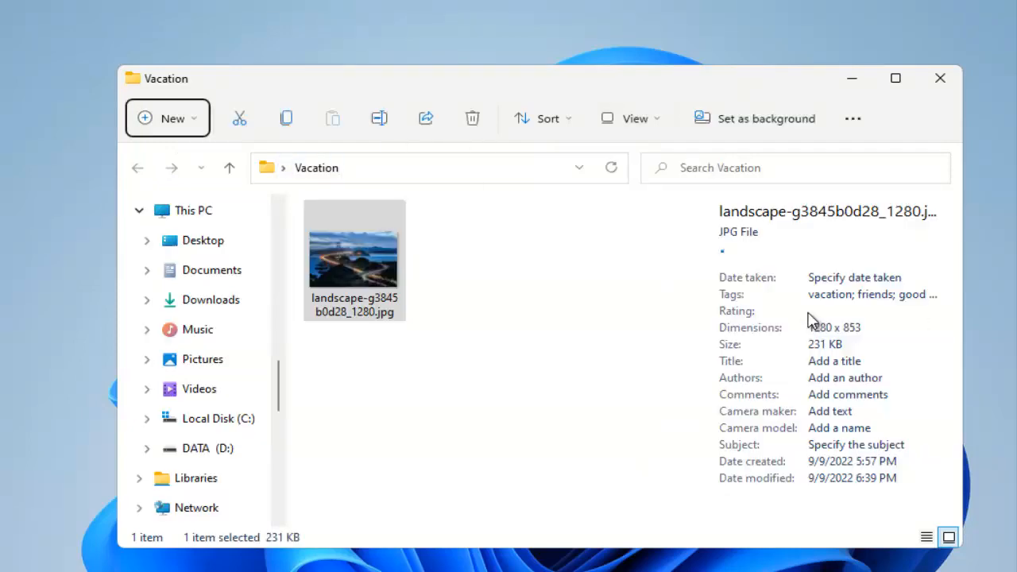
pyautogui.click(543, 119)
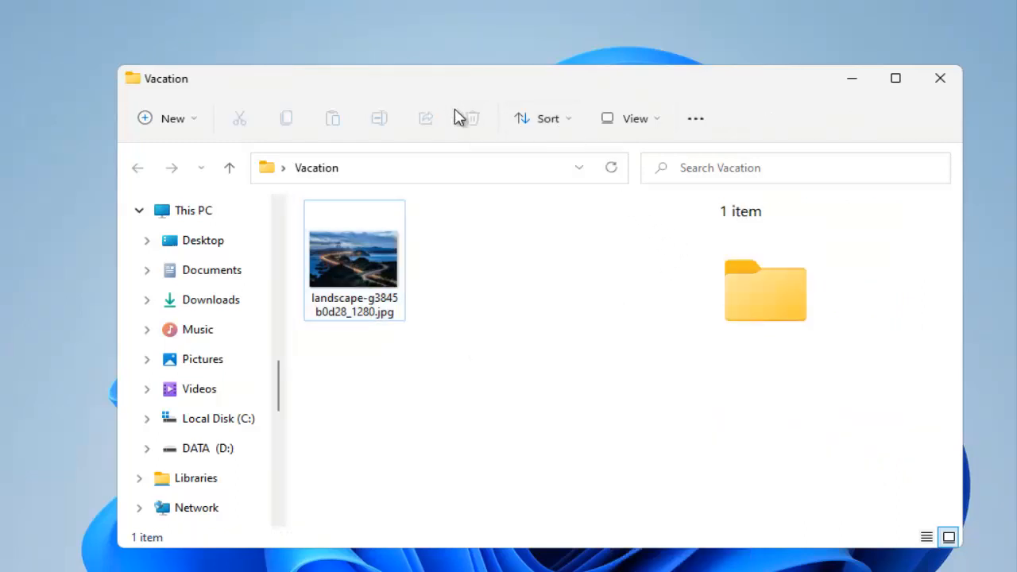
pyautogui.click(543, 118)
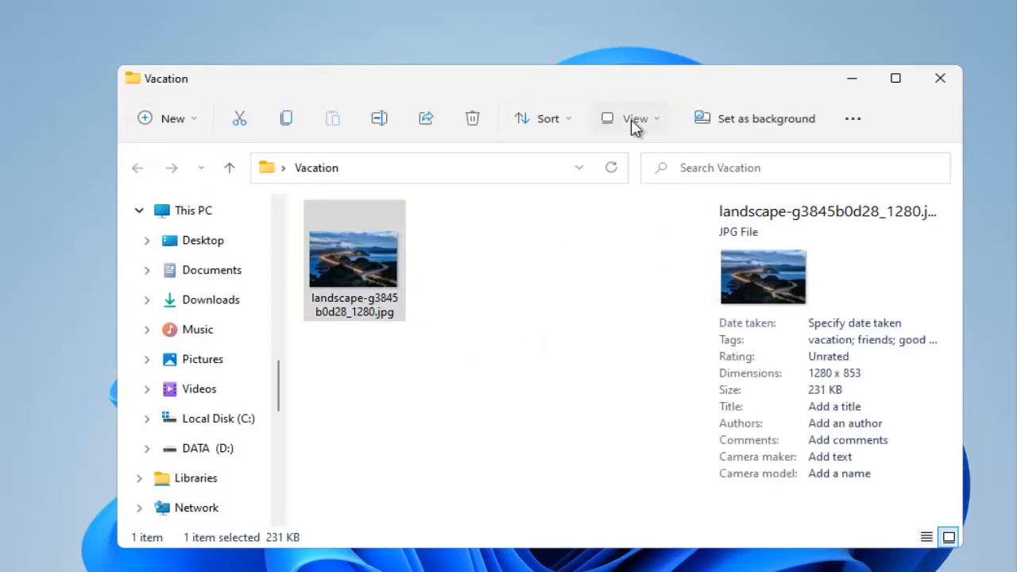
pyautogui.click(635, 118)
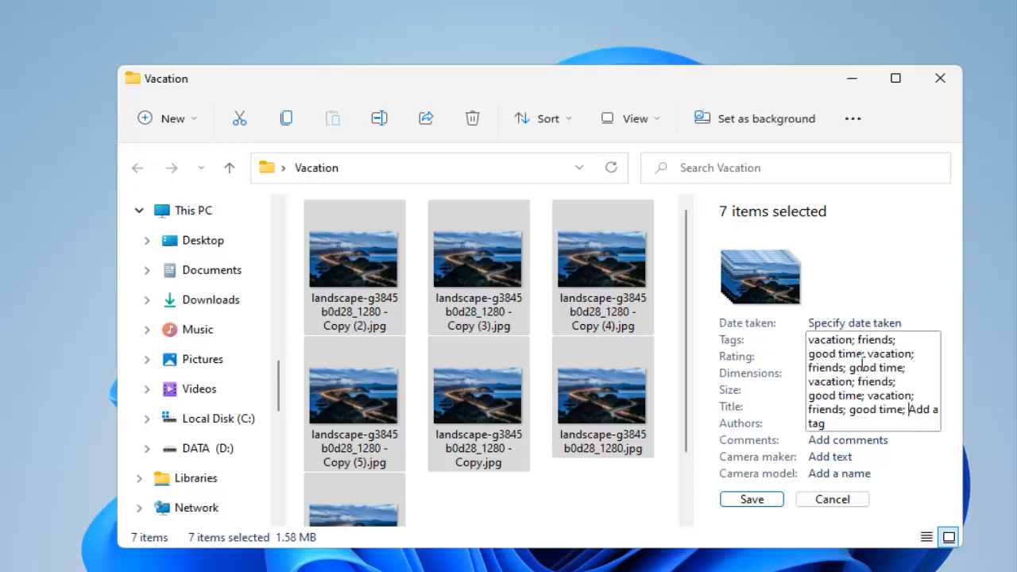
# - Save the 'vacation; friends; good time' tags on all seven photos
pyautogui.click(751, 499)
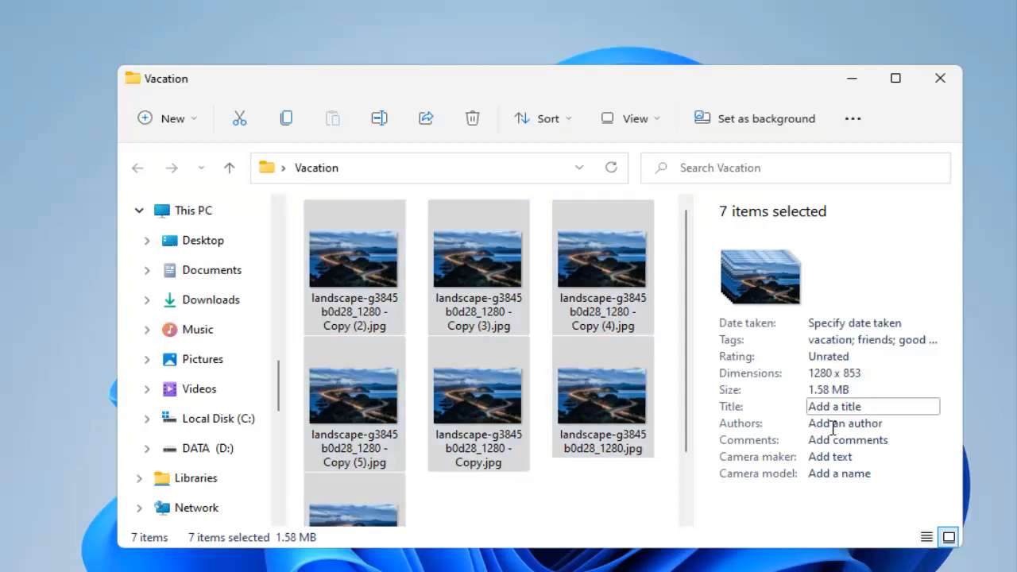
pyautogui.moveTo(761, 333)
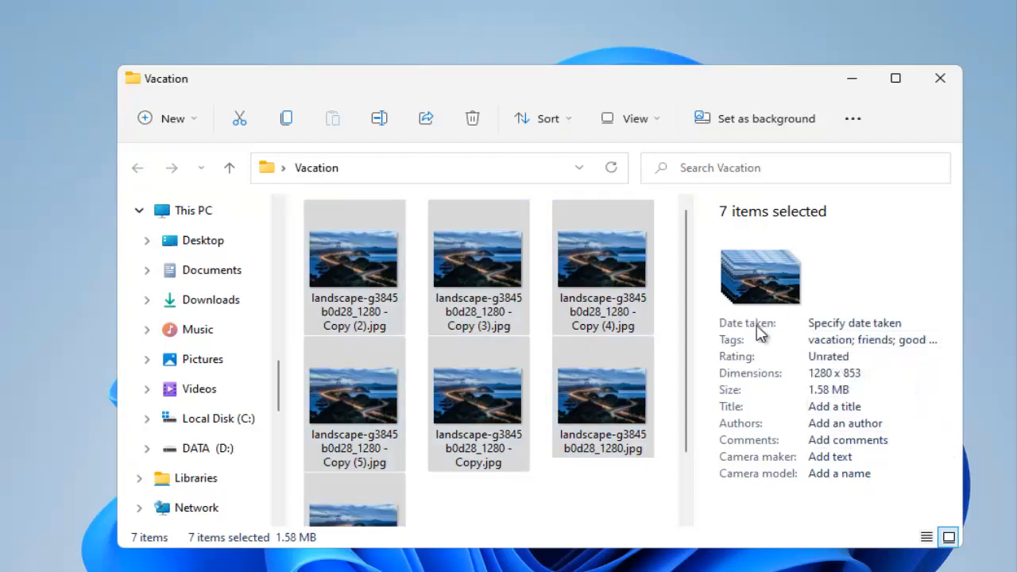
pyautogui.moveTo(679, 159)
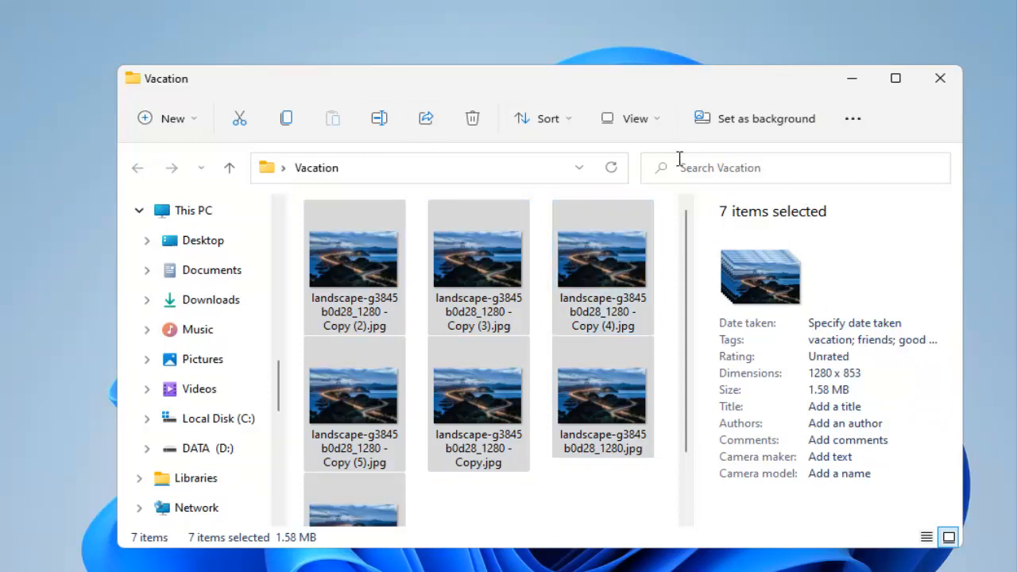
pyautogui.moveTo(636, 319)
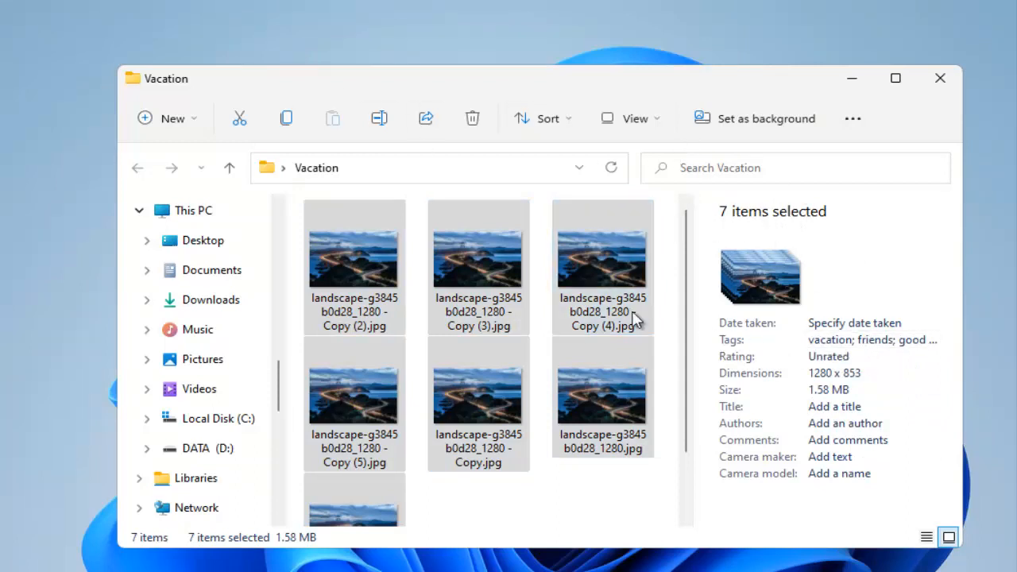
pyautogui.moveTo(831, 229)
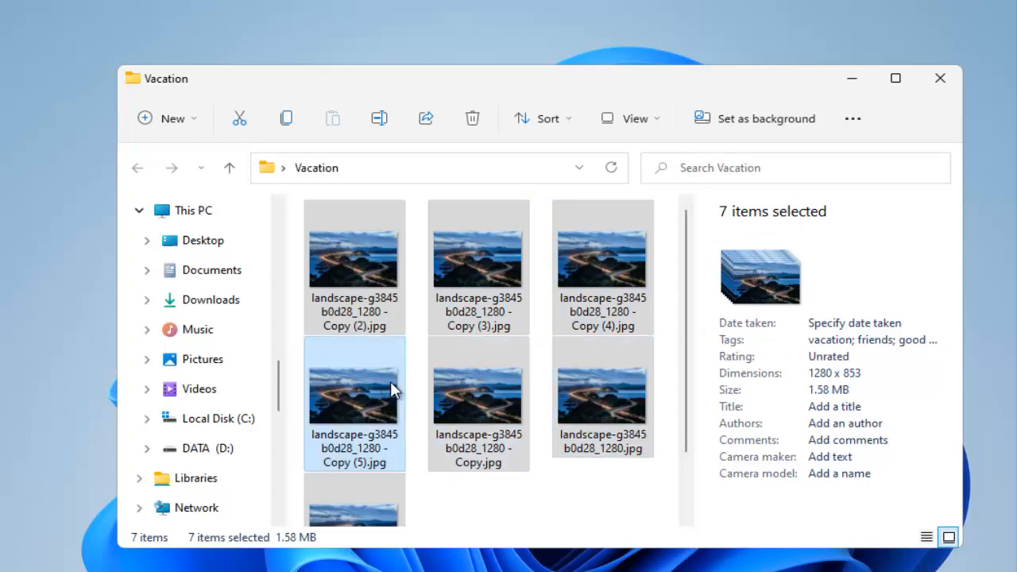
pyautogui.moveTo(398, 385)
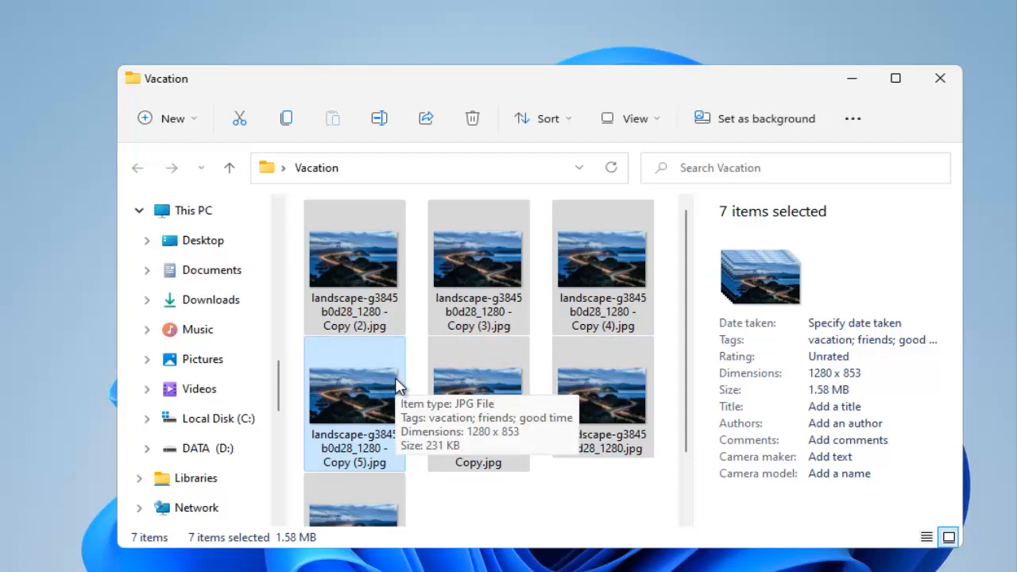
pyautogui.moveTo(277, 201)
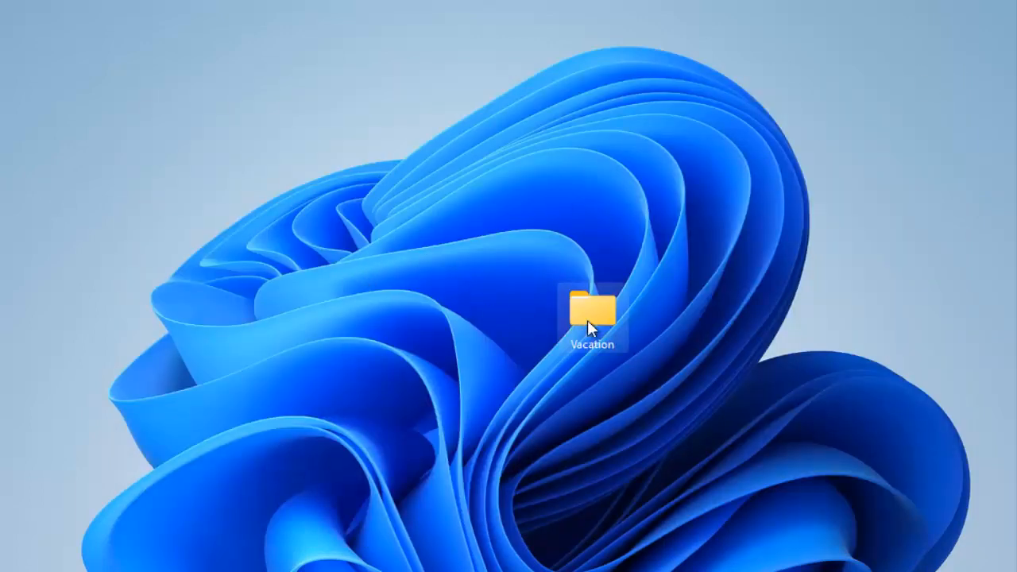
# - Open the Vacation folder's Properties, viewing its Security and Customize tabs
pyautogui.rightClick(589, 314)
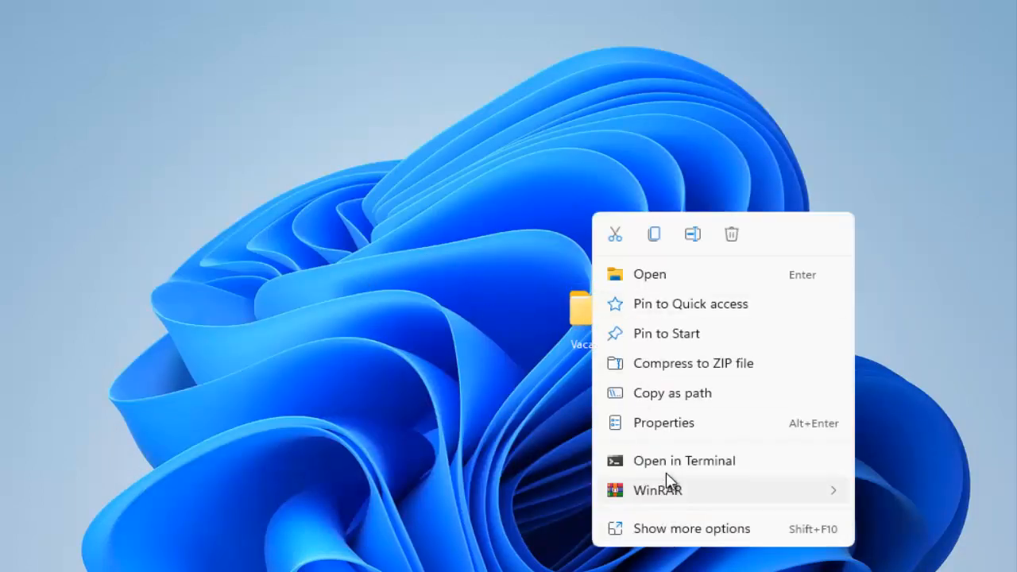
pyautogui.click(663, 422)
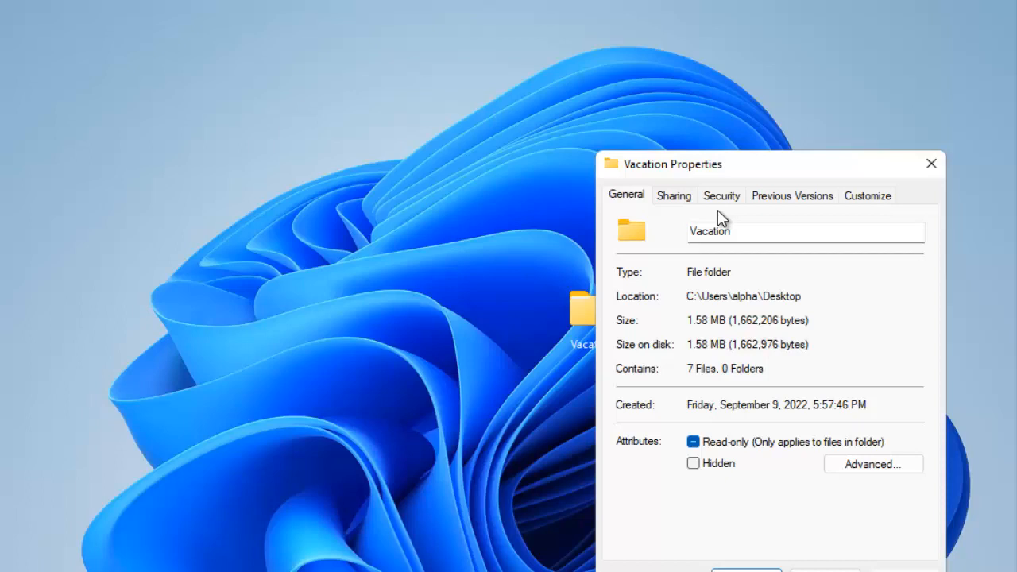
pyautogui.click(721, 196)
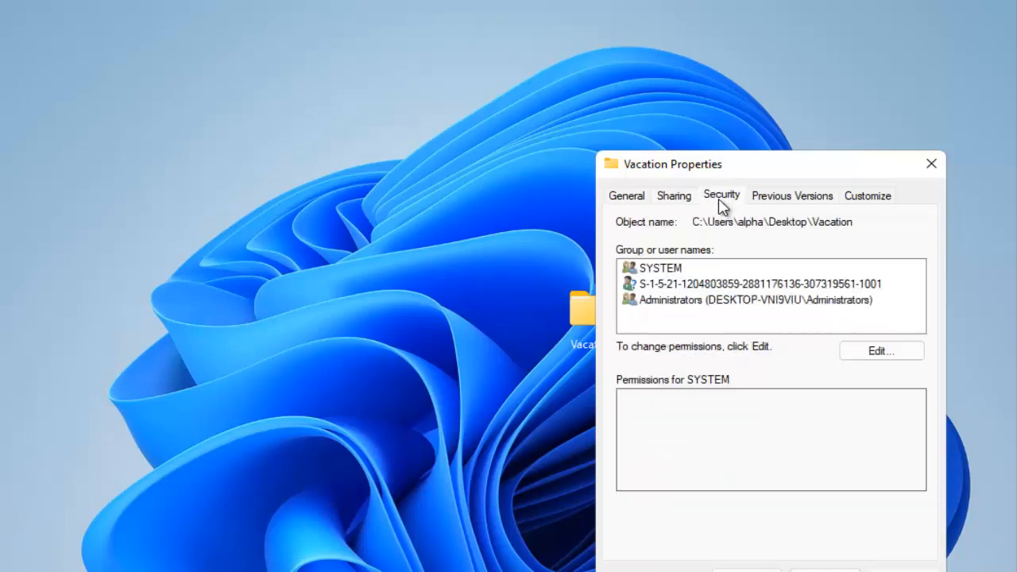
pyautogui.click(867, 196)
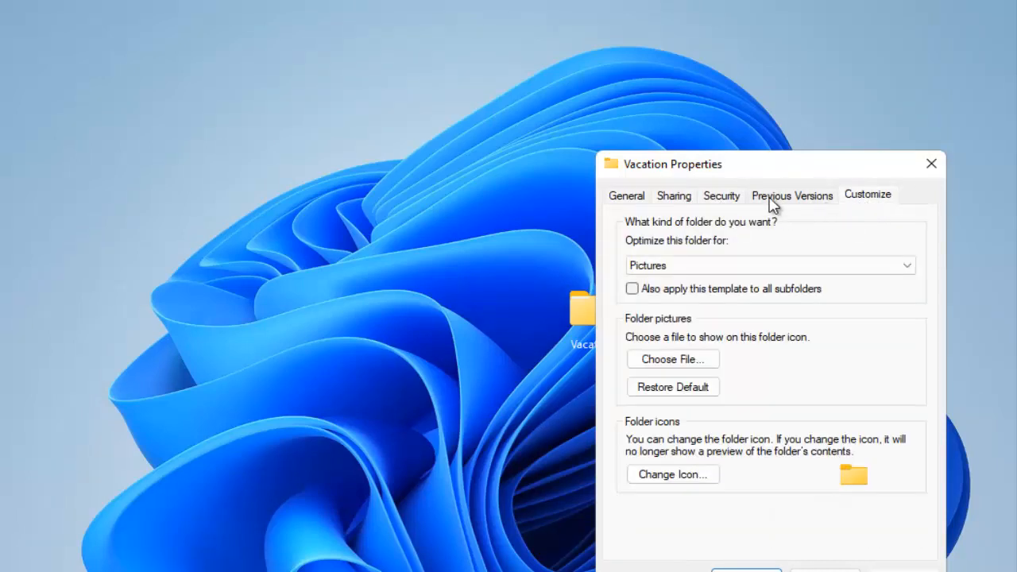